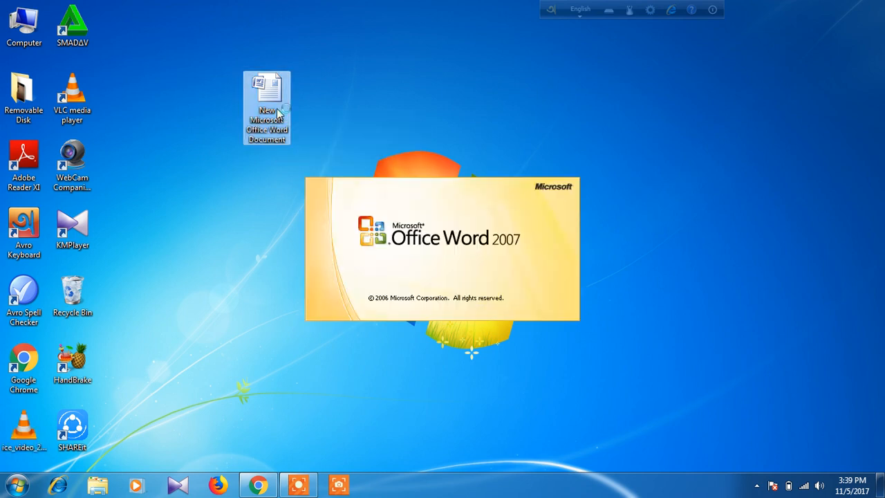
Step: Open the New Microsoft Office Word Document from the desktop in Word 2007
{"action": "double_click", "coordinate": [267, 89]}
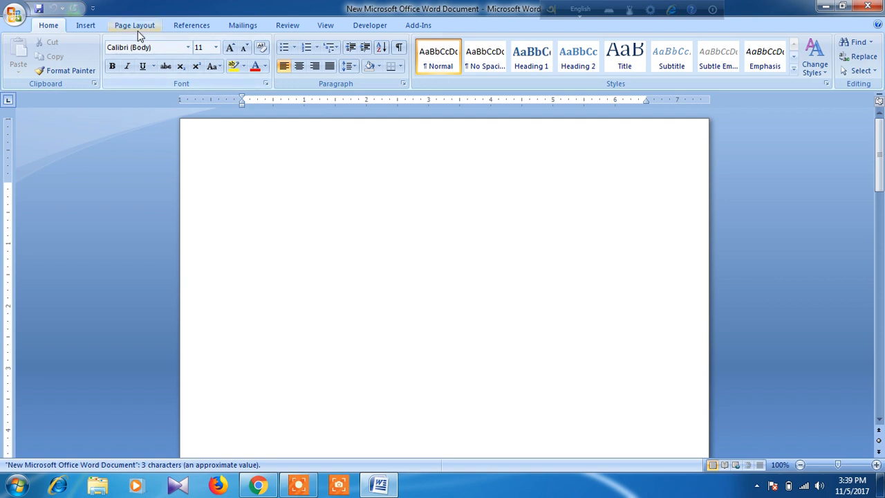
Step: Add a grey diagonal CONFIDENTIAL watermark from the Page Layout gallery and review it
{"action": "left_click", "coordinate": [134, 25]}
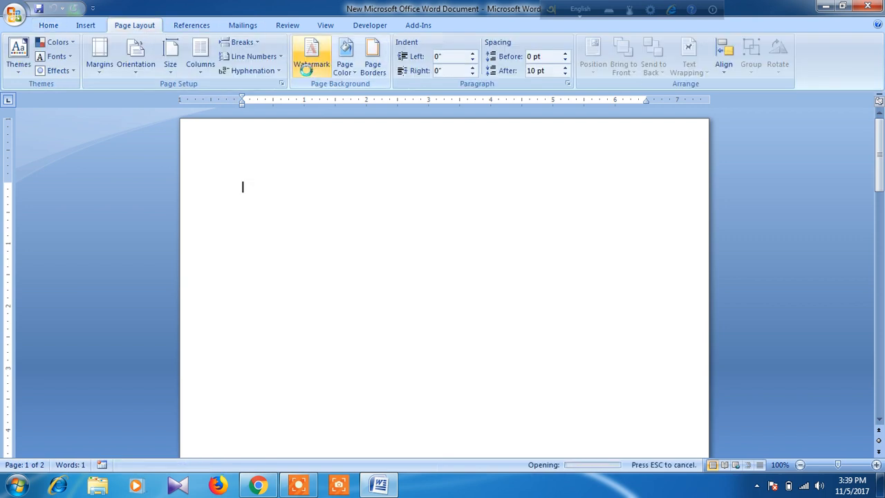
{"action": "left_click", "coordinate": [311, 55]}
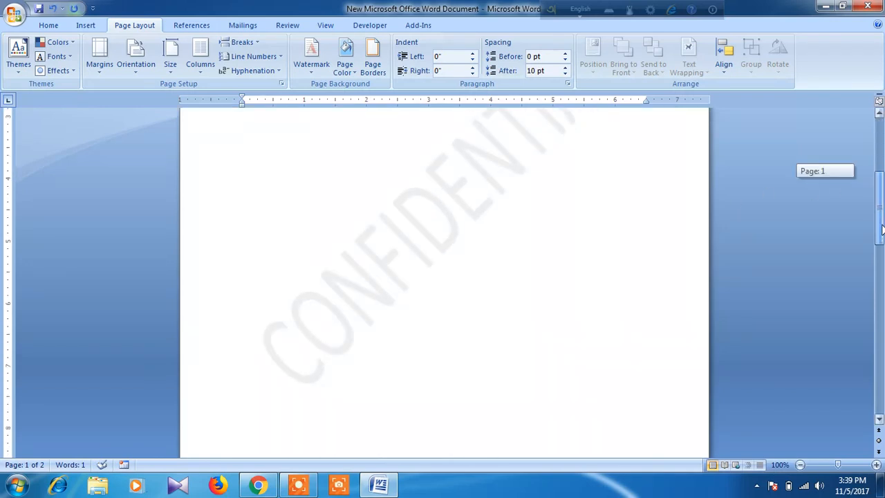
{"action": "scroll", "scroll_direction": "down", "scroll_amount": 3}
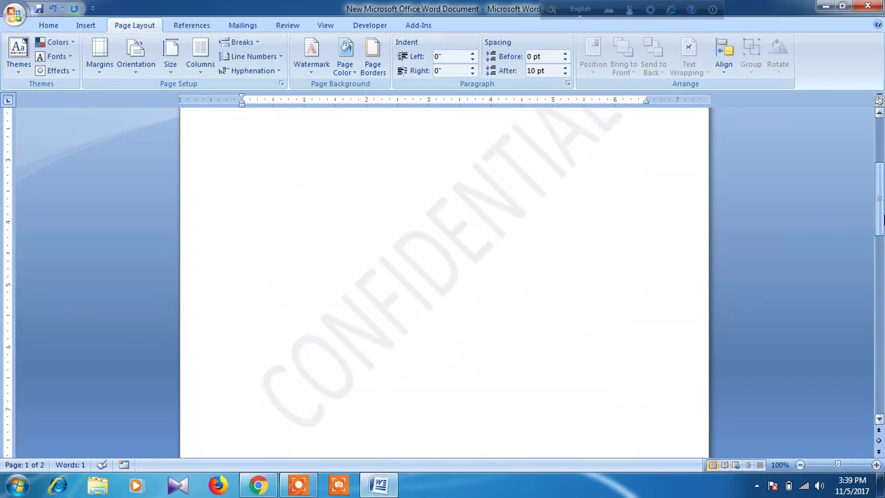
{"action": "scroll", "scroll_direction": "down", "scroll_amount": 3}
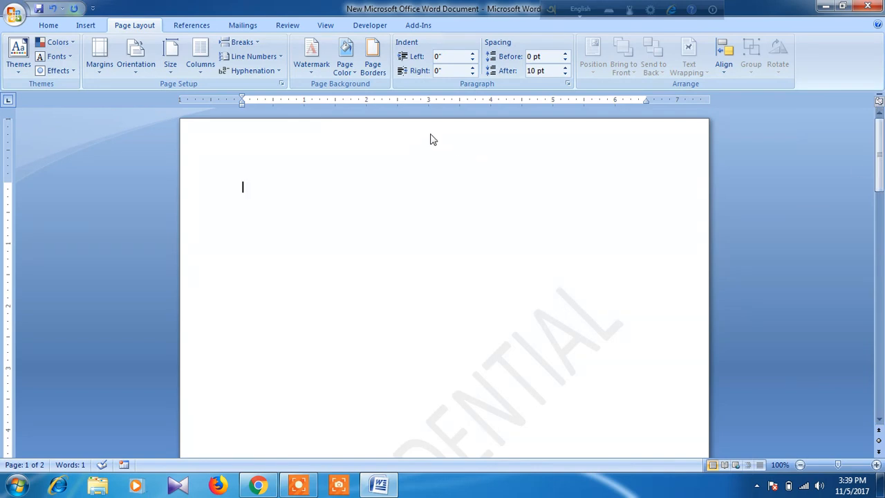
Step: Edit the headers so page 2 has its own header with no CONFIDENTIAL watermark
{"action": "double_click", "coordinate": [242, 155]}
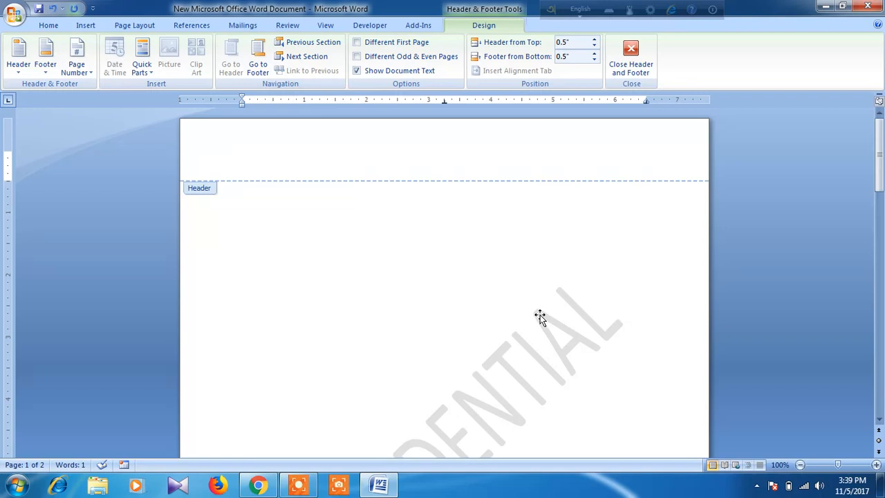
{"action": "right_click", "coordinate": [540, 320]}
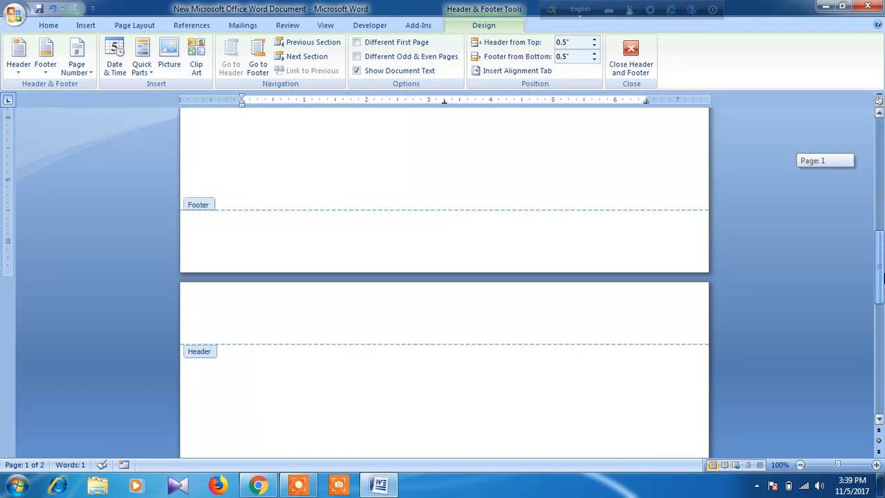
{"action": "scroll", "scroll_direction": "down", "scroll_amount": 3}
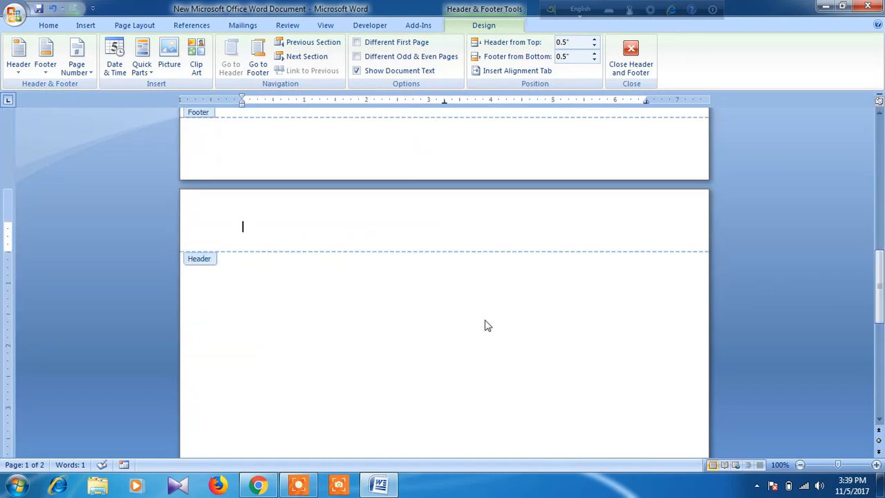
{"action": "left_click", "coordinate": [631, 52]}
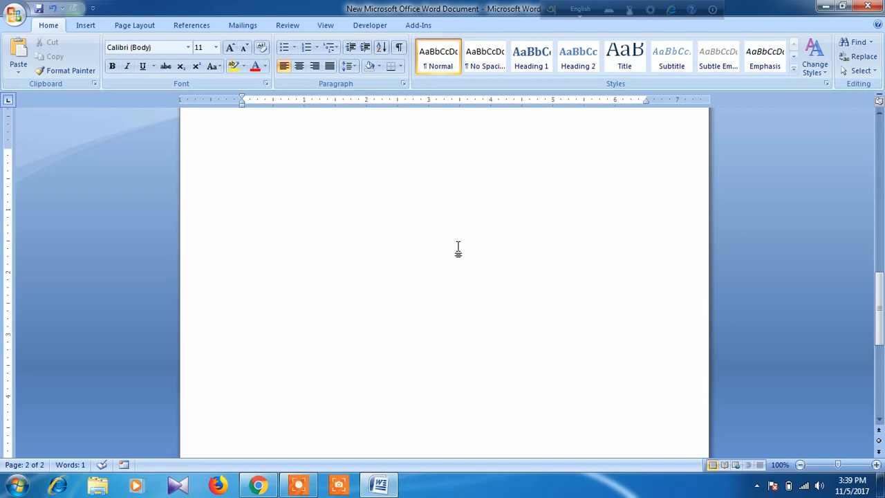
{"action": "mouse_move", "coordinate": [451, 245]}
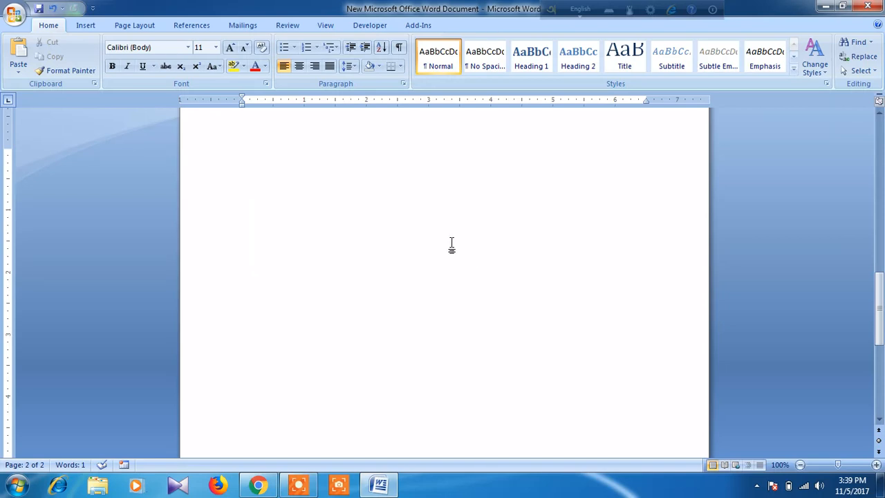
Step: Place the CONFIDENTIAL watermark on page 2 and bring up its Format WordArt settings
{"action": "right_click", "coordinate": [451, 245]}
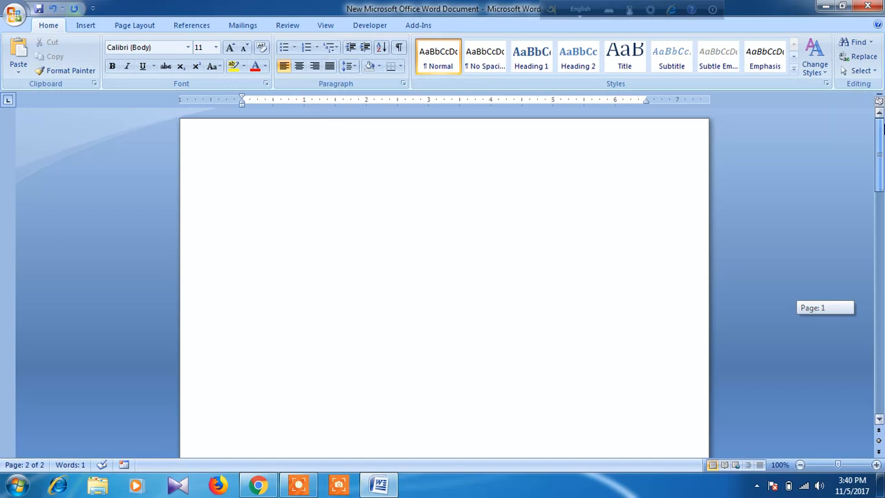
{"action": "scroll", "scroll_direction": "down", "scroll_amount": 3}
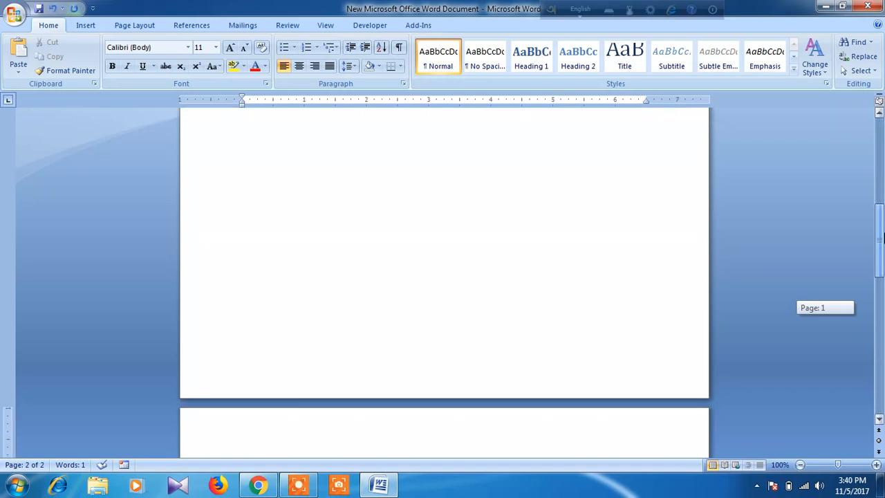
{"action": "scroll", "scroll_direction": "down", "scroll_amount": 3}
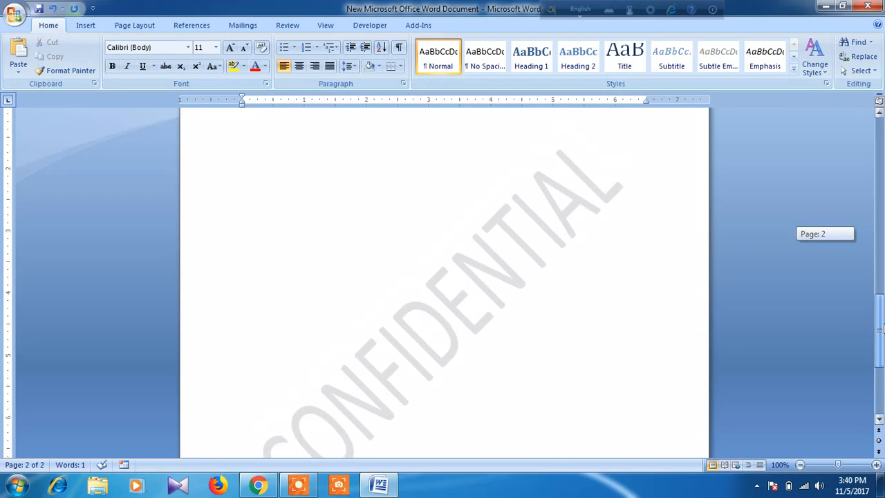
{"action": "mouse_move", "coordinate": [585, 213]}
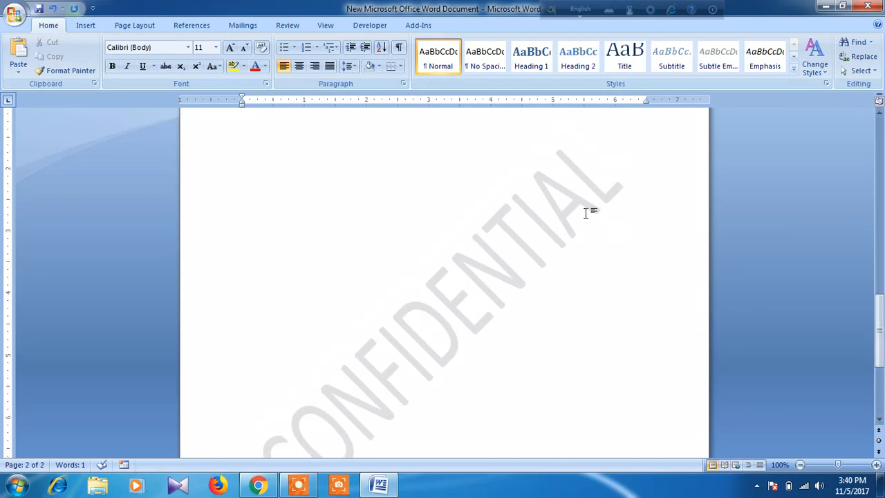
{"action": "mouse_move", "coordinate": [552, 204]}
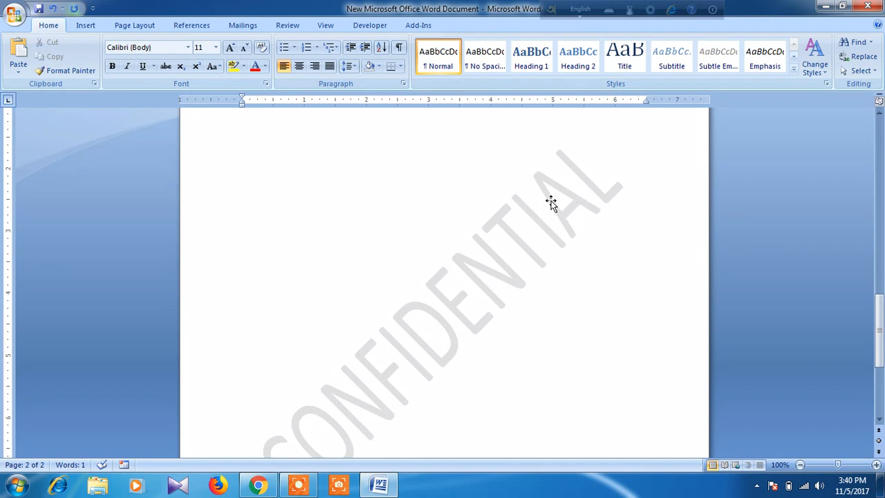
{"action": "right_click", "coordinate": [553, 203]}
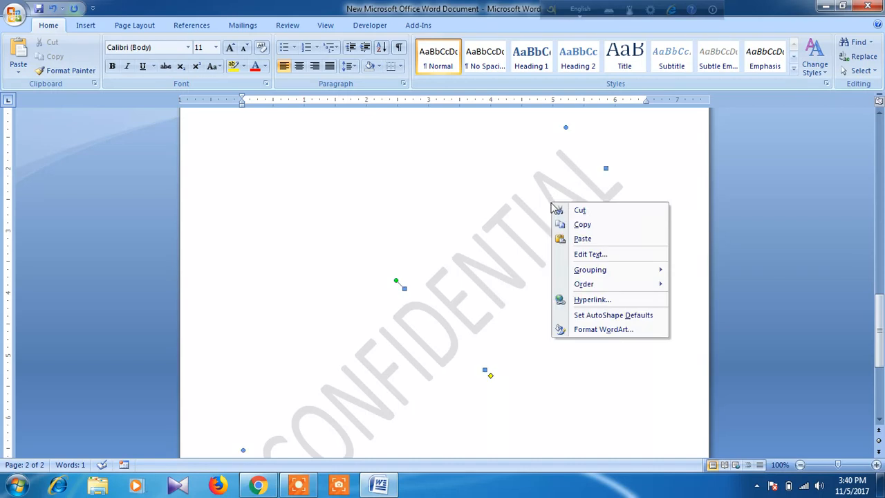
{"action": "mouse_move", "coordinate": [603, 329]}
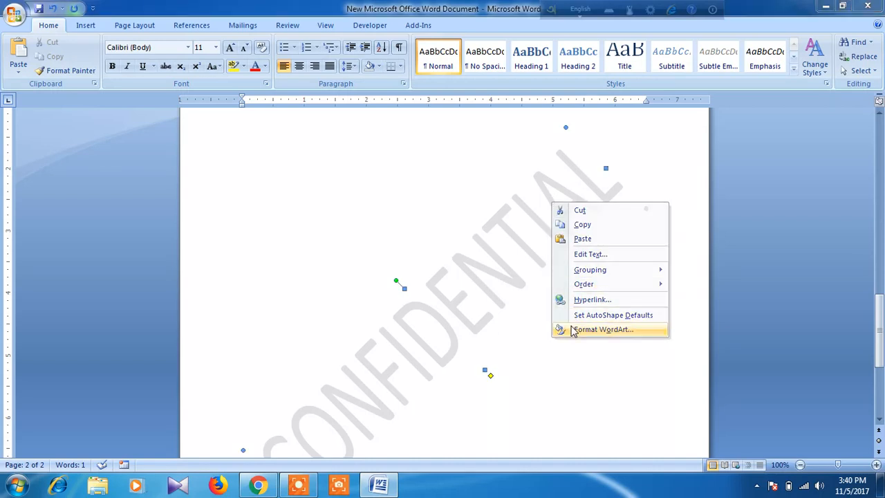
{"action": "left_click", "coordinate": [603, 329]}
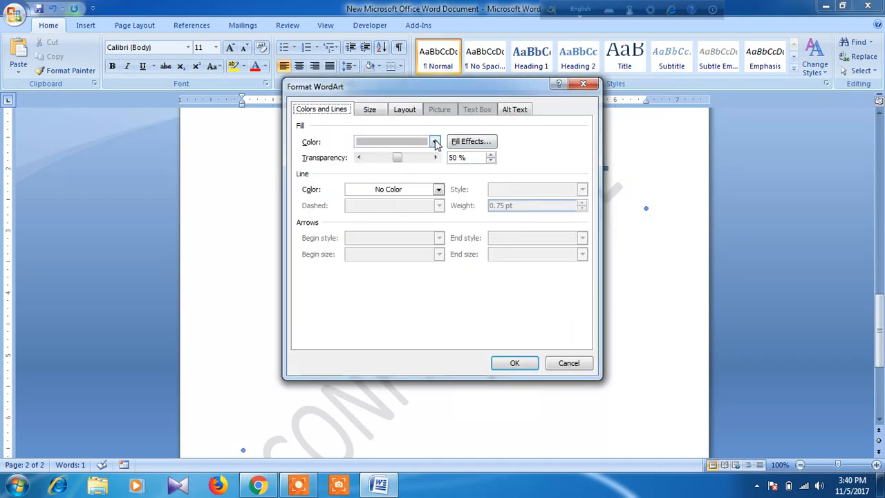
Step: Give the CONFIDENTIAL watermark a red fill at 24% transparency and apply it
{"action": "left_click", "coordinate": [434, 141]}
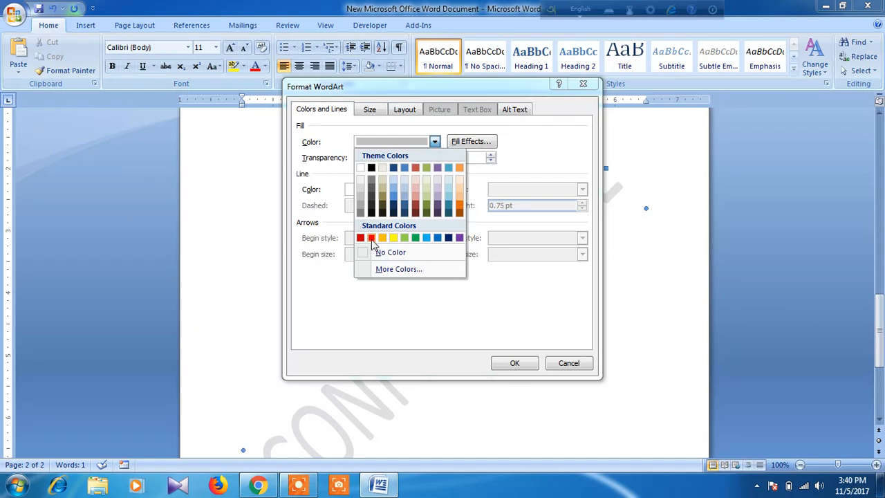
{"action": "left_click", "coordinate": [371, 237]}
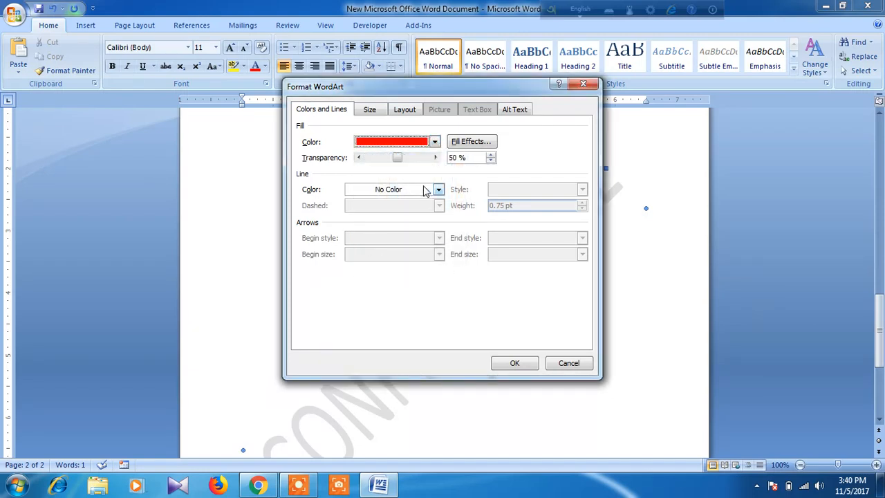
{"action": "left_click_drag", "start_coordinate": [397, 157], "coordinate": [388, 157]}
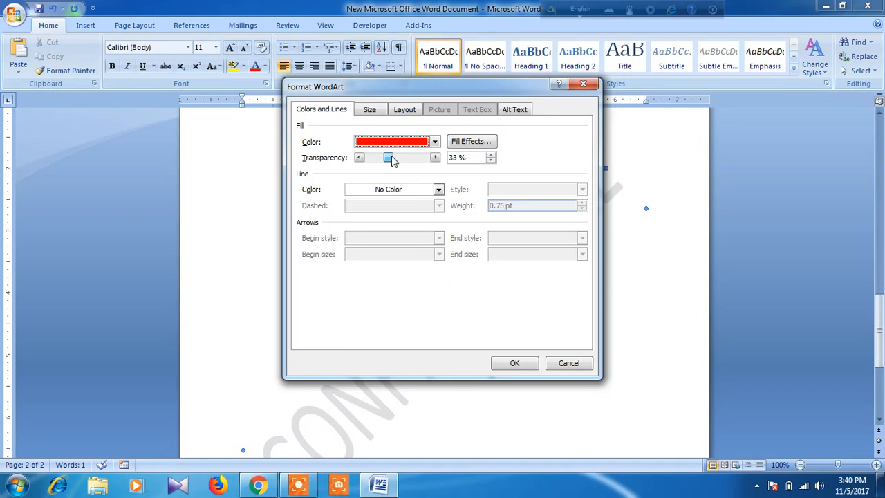
{"action": "left_click_drag", "start_coordinate": [388, 158], "coordinate": [383, 158]}
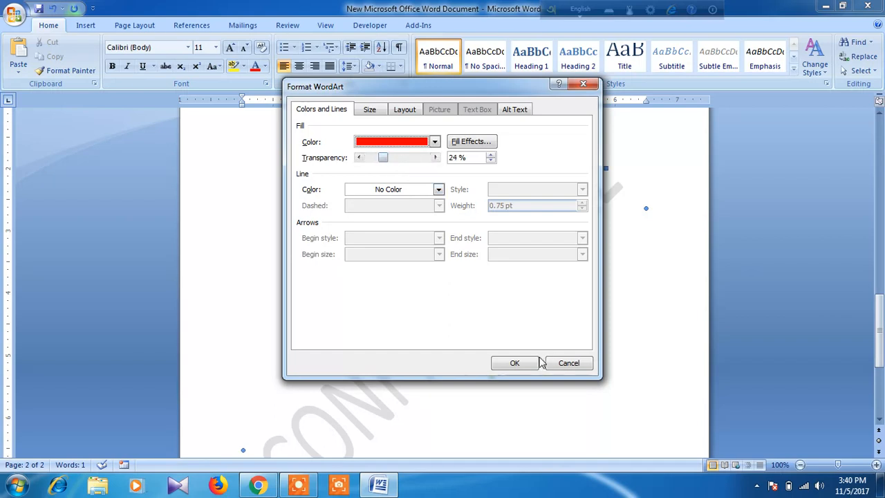
{"action": "left_click", "coordinate": [514, 363]}
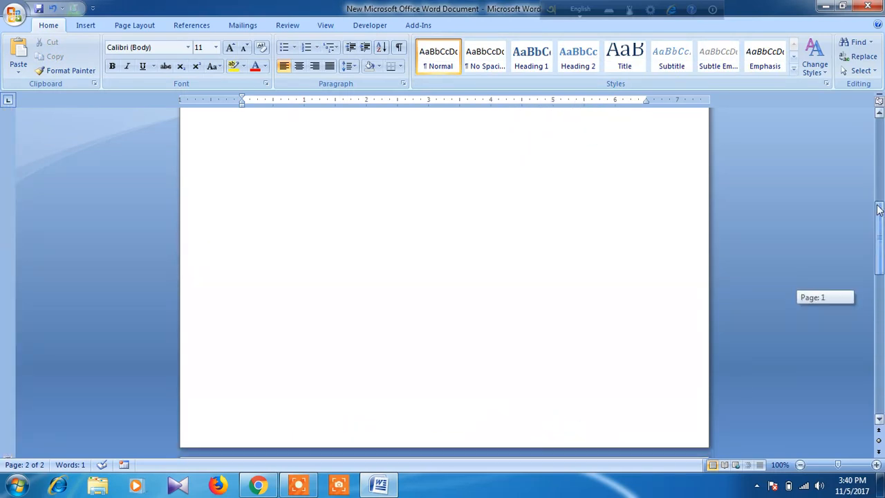
{"action": "scroll", "scroll_direction": "up", "scroll_amount": 3}
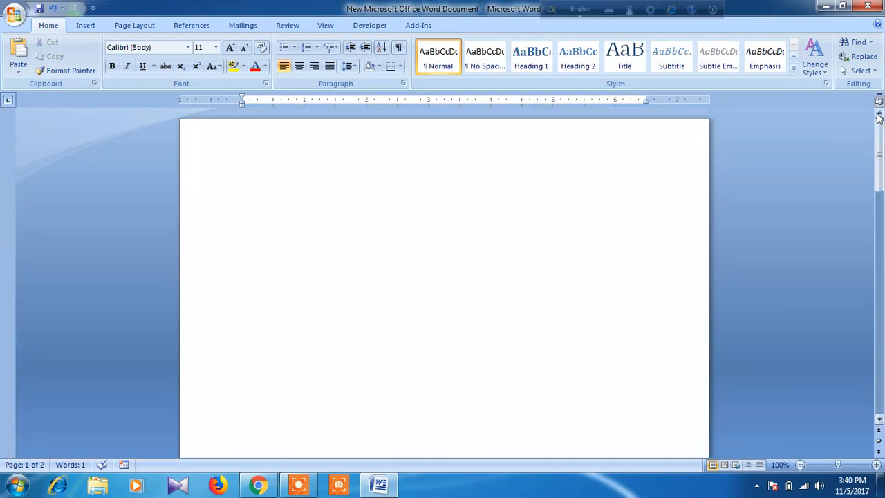